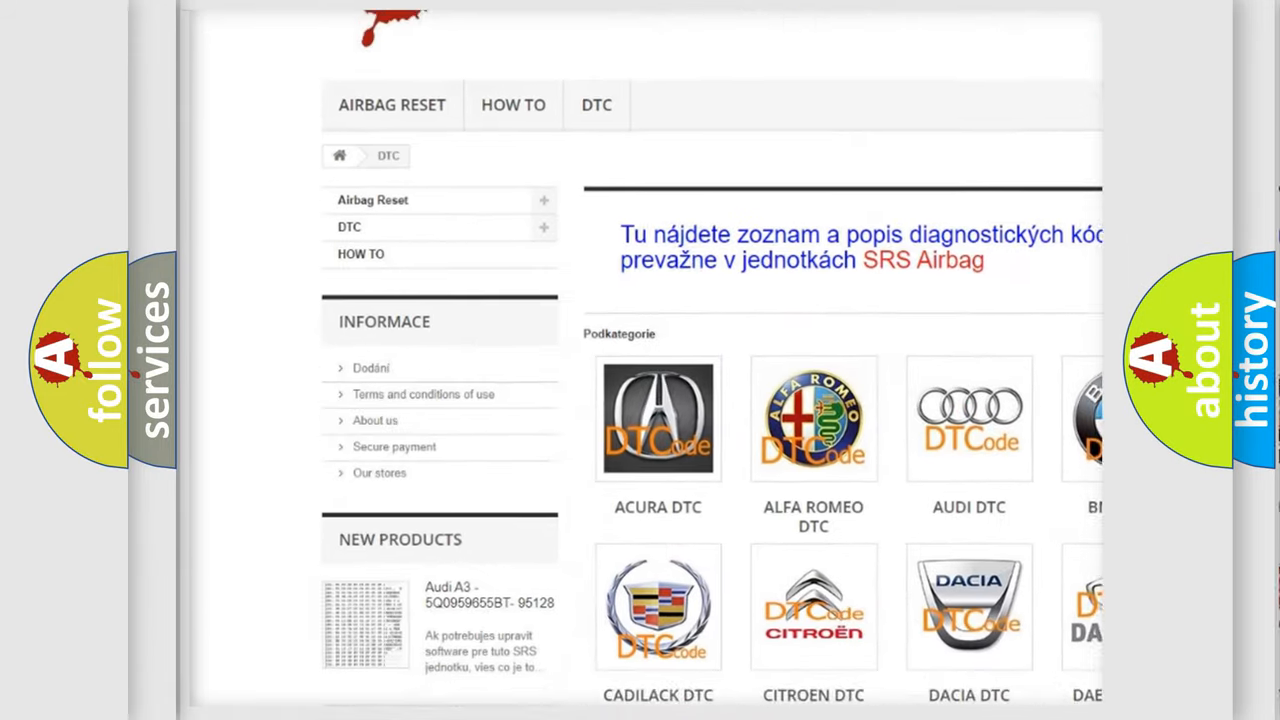
scroll(down, 3)
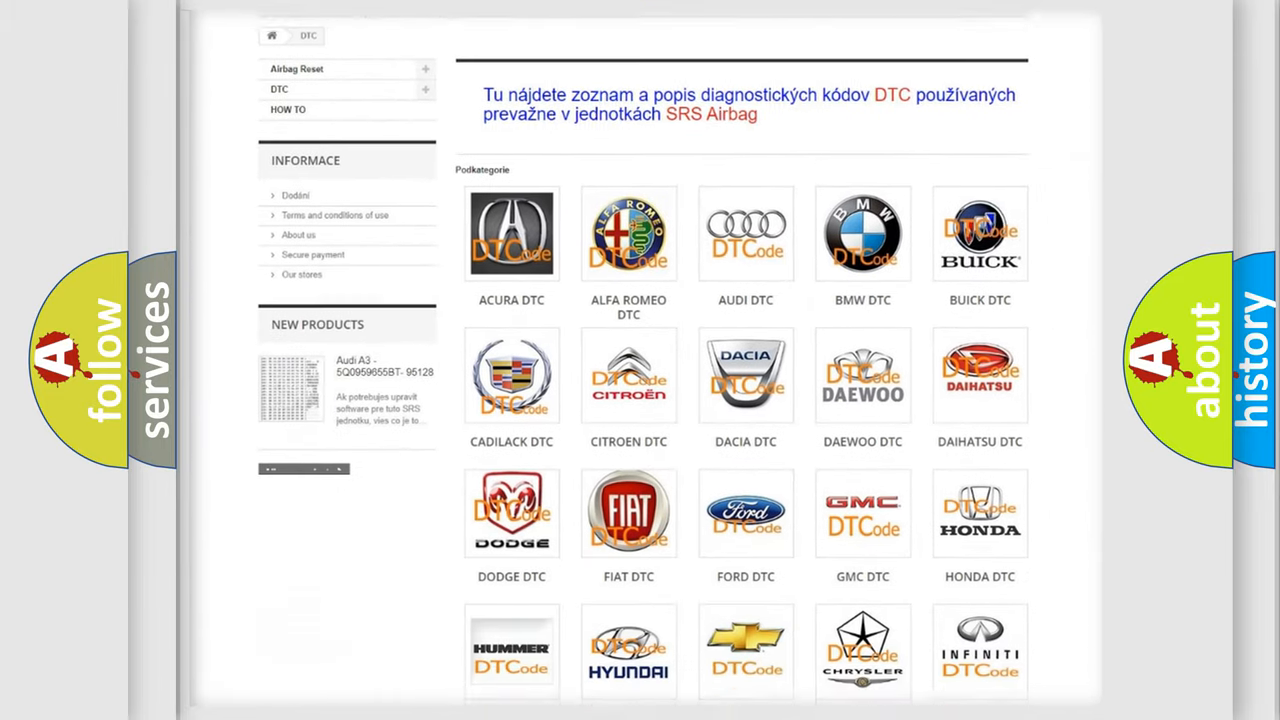
scroll(down, 3)
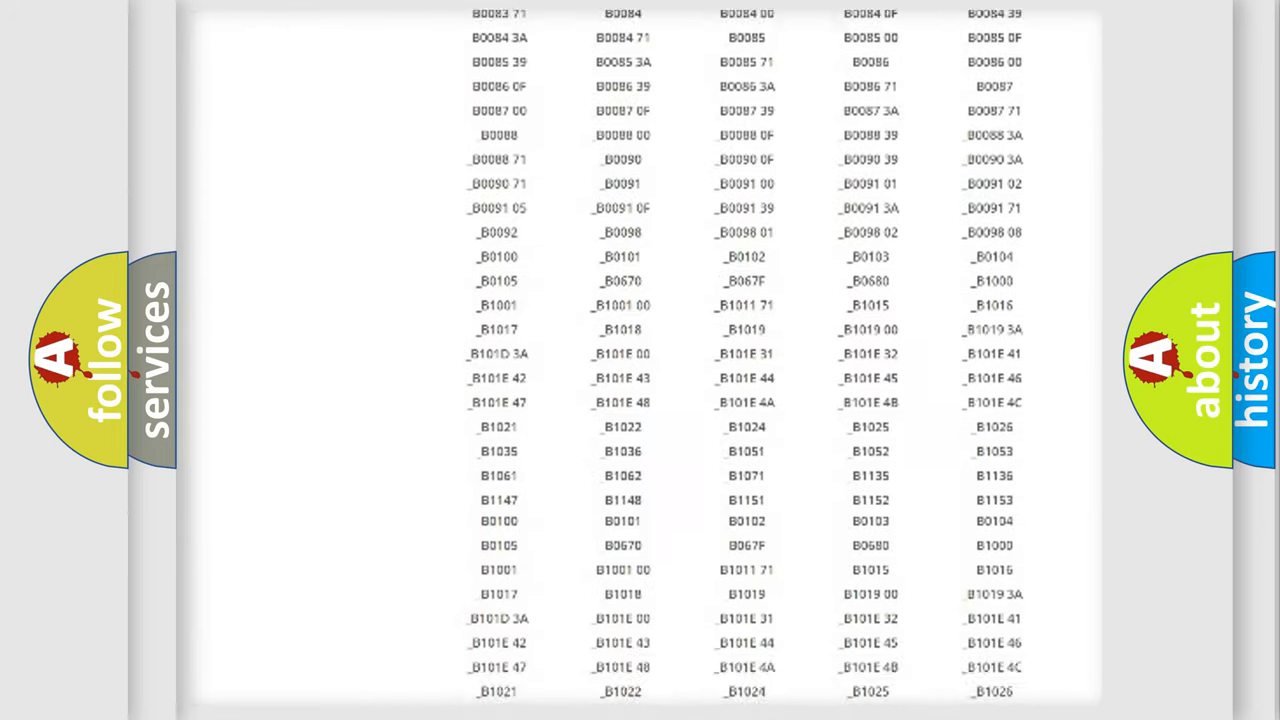
scroll(down, 3)
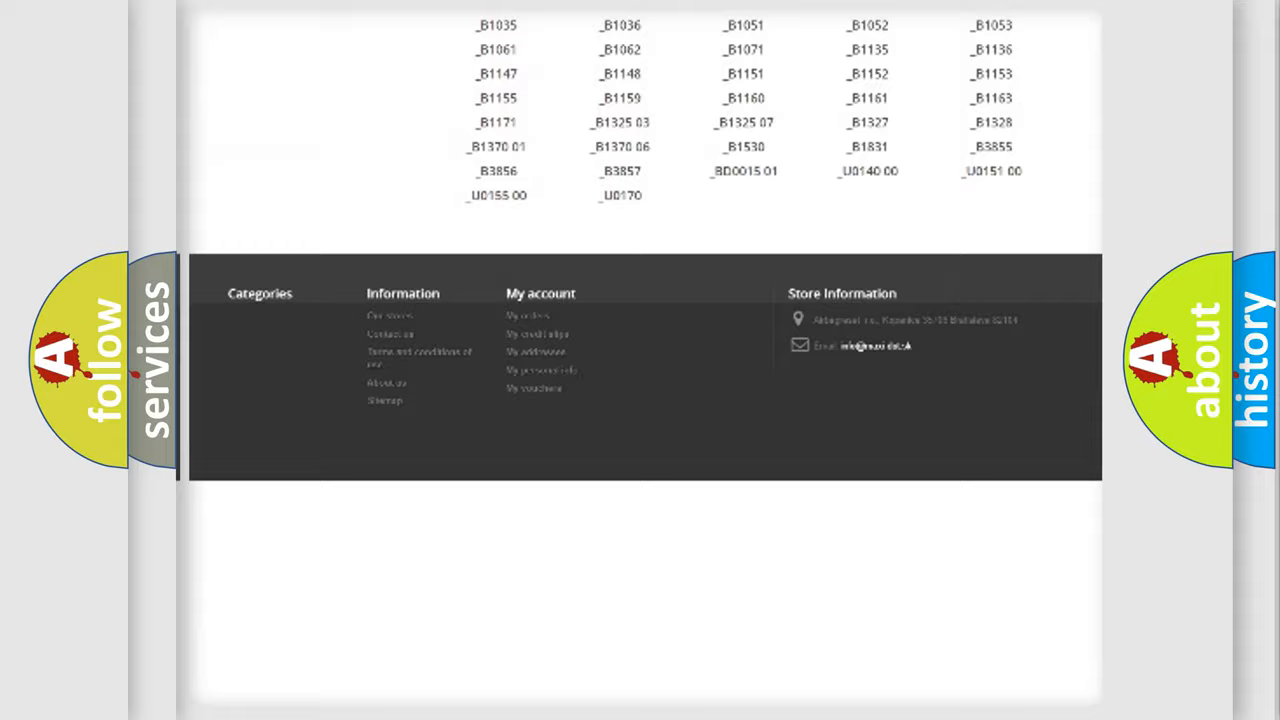